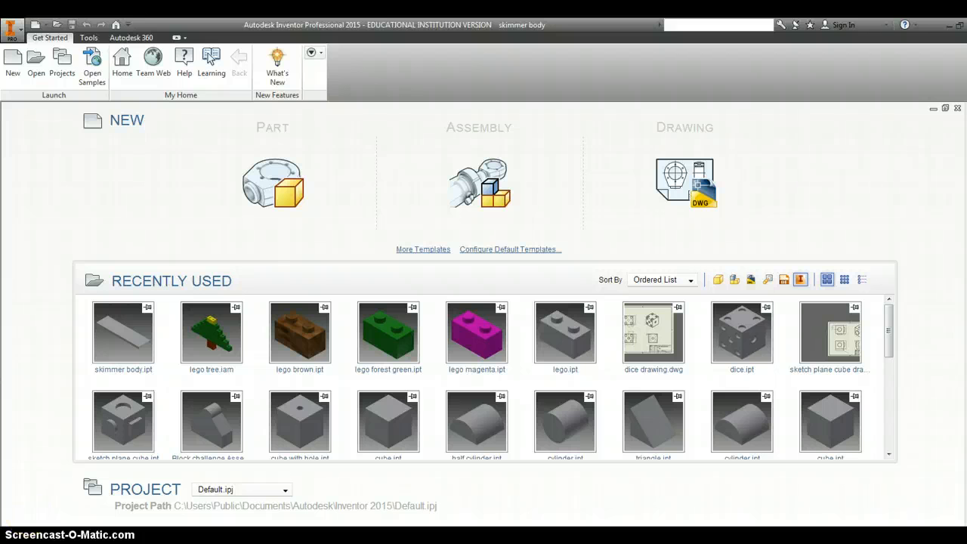
pyautogui.moveTo(272, 181)
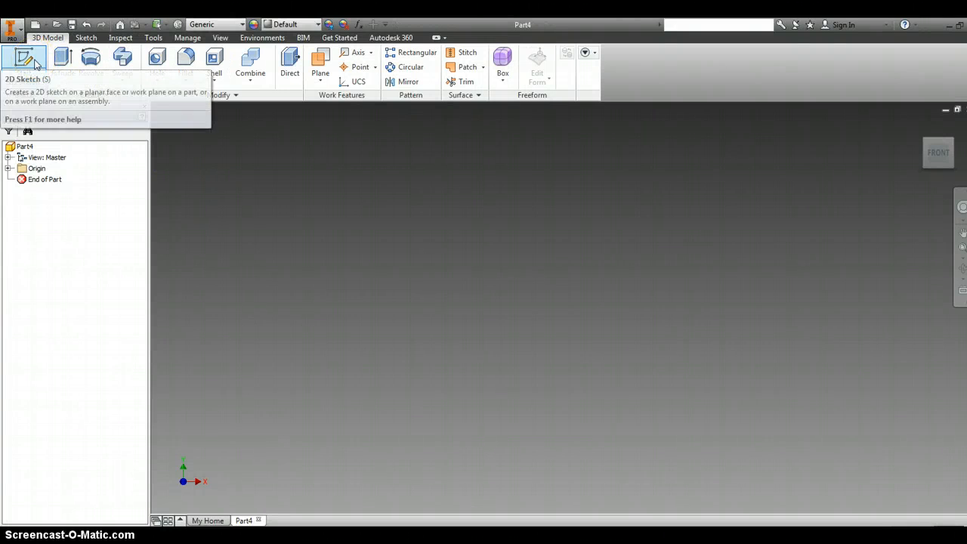
# Step: Start a 2D sketch on an origin plane of the new part
pyautogui.click(24, 65)
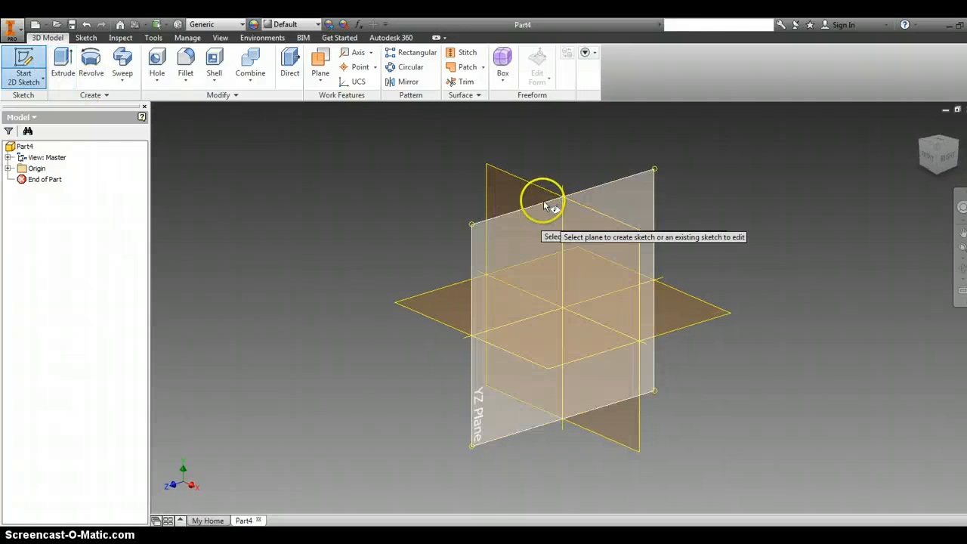
pyautogui.click(543, 204)
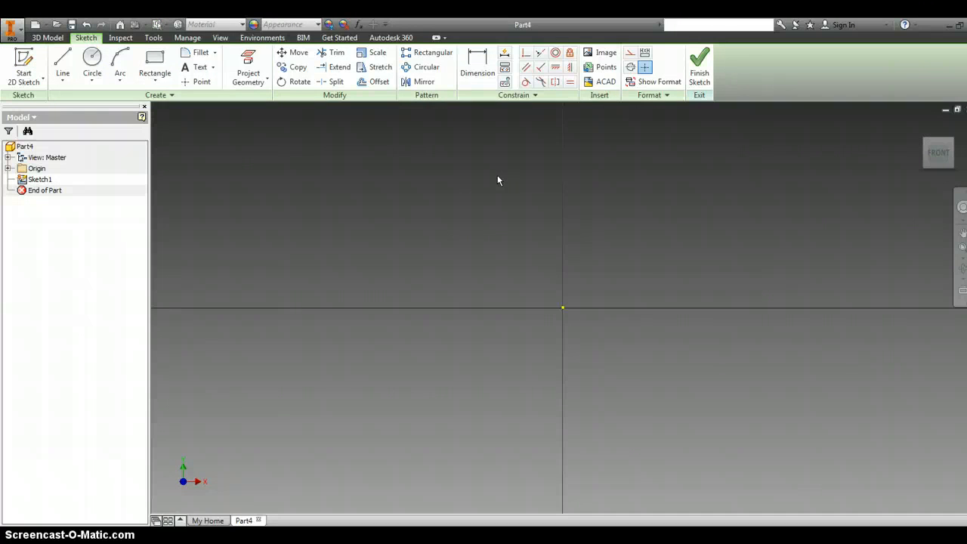
# Step: Draw a 3 in by 3 in rectangle and finish Sketch1
pyautogui.click(155, 59)
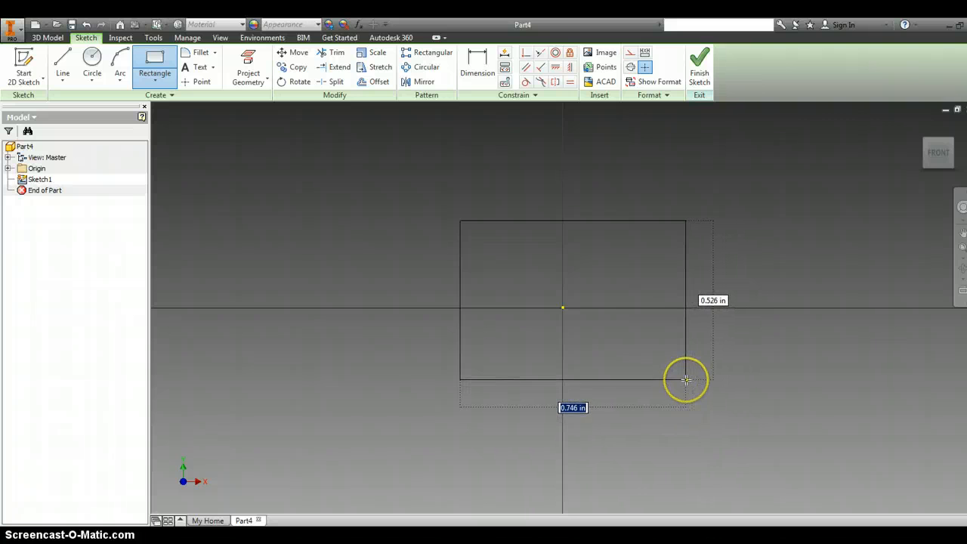
pyautogui.write('3.000')
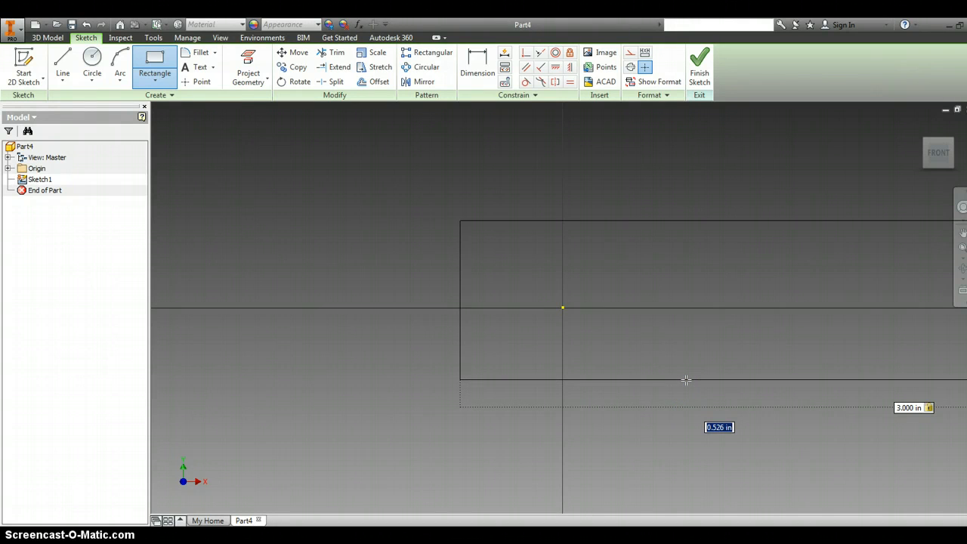
pyautogui.write('3')
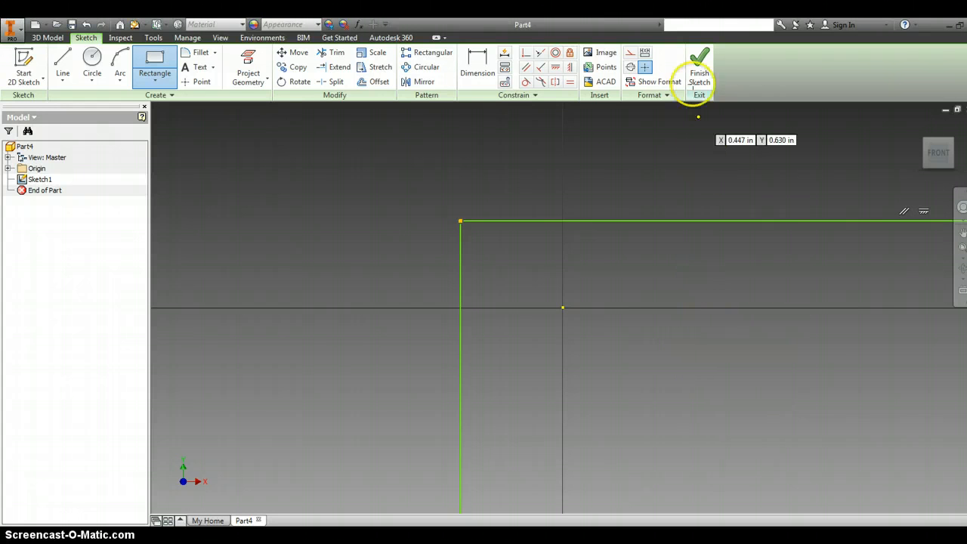
pyautogui.click(698, 67)
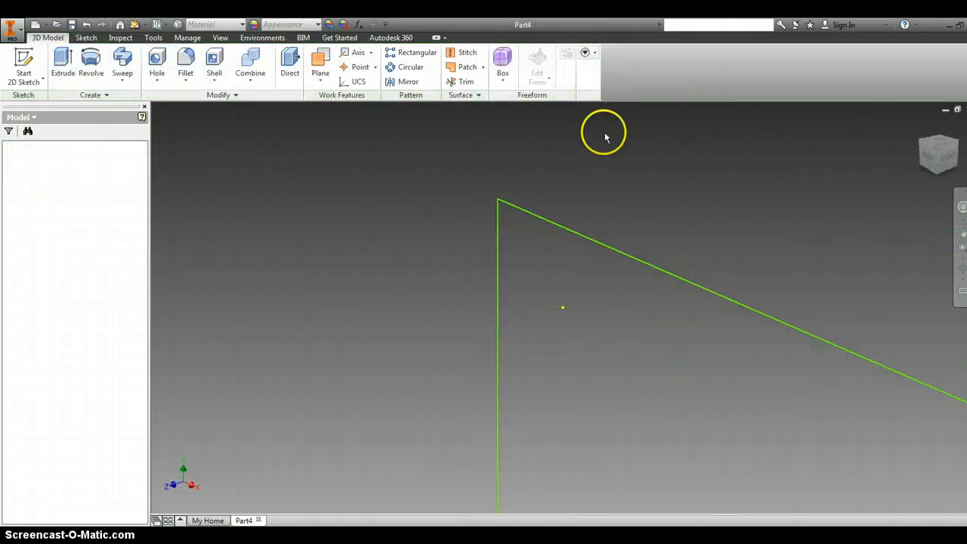
# Step: Extrude the square 0.028 in to form the thin plate Extrusion1
pyautogui.click(63, 63)
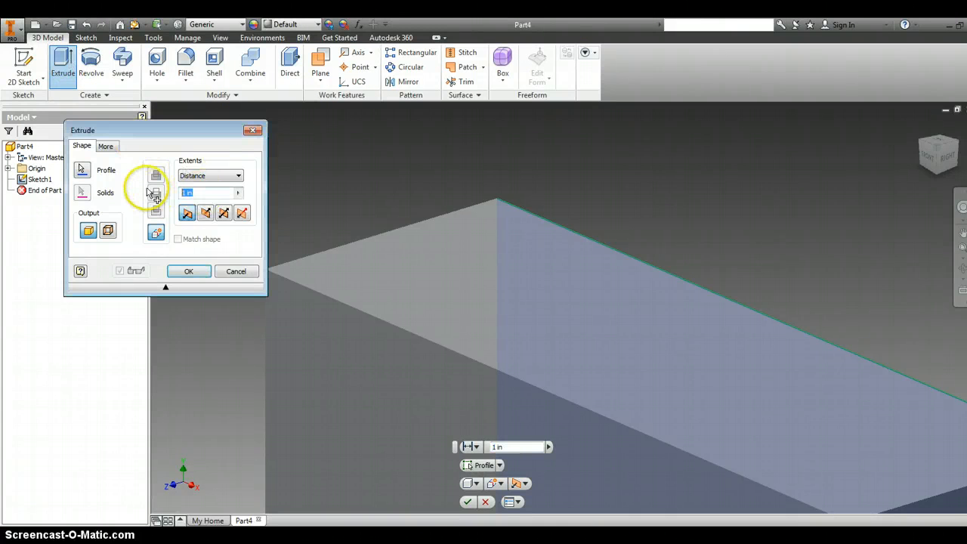
pyautogui.write('.028')
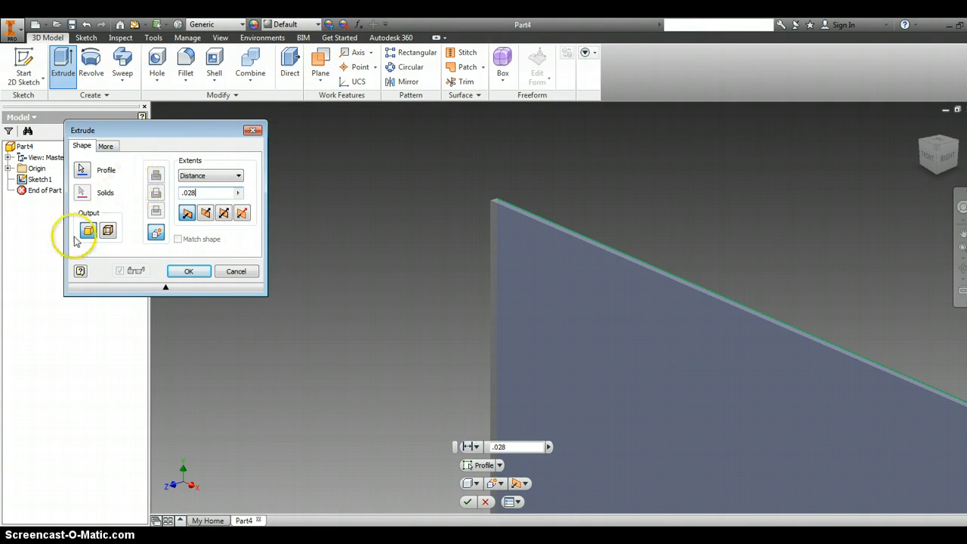
pyautogui.click(189, 271)
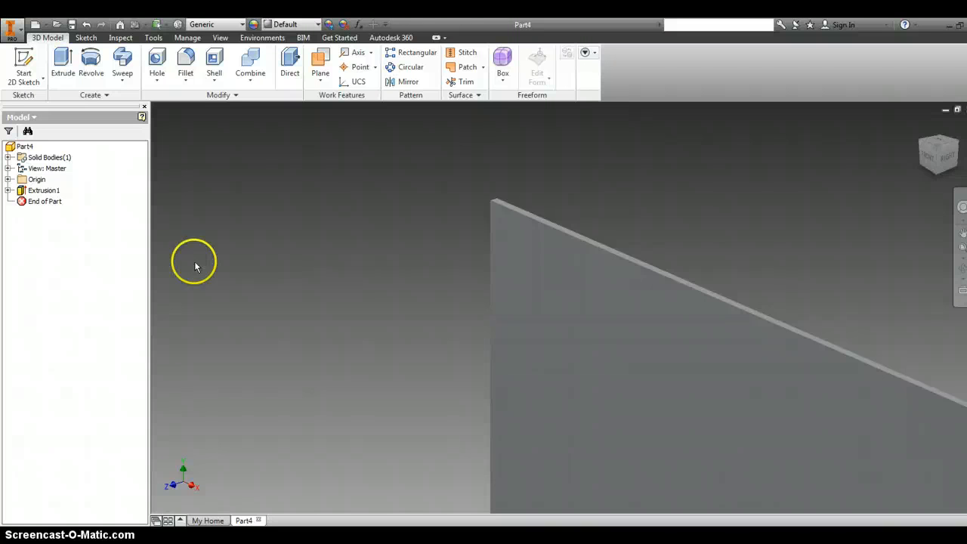
# Step: Create Sketch2 on the plate face and draw a diagonal line from the top edge
pyautogui.rightClick(597, 346)
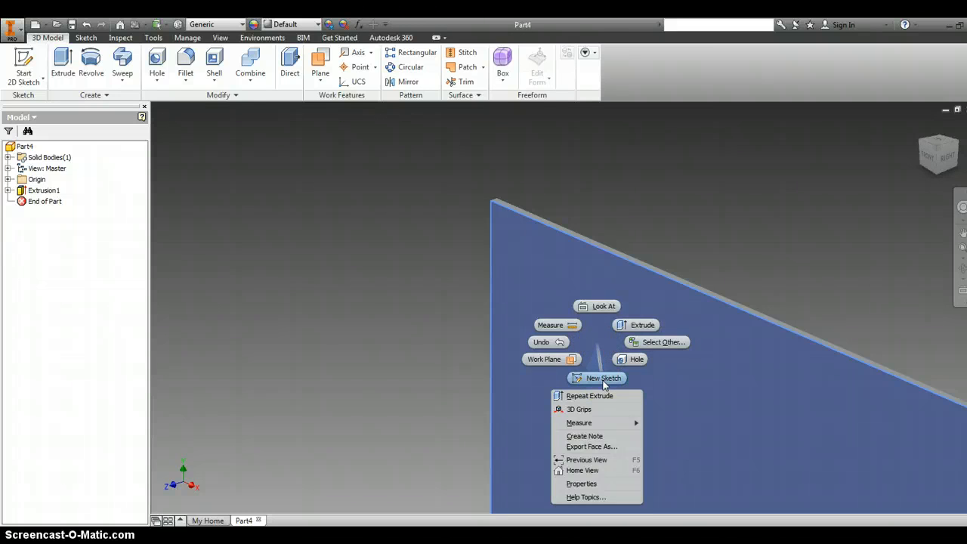
pyautogui.click(597, 378)
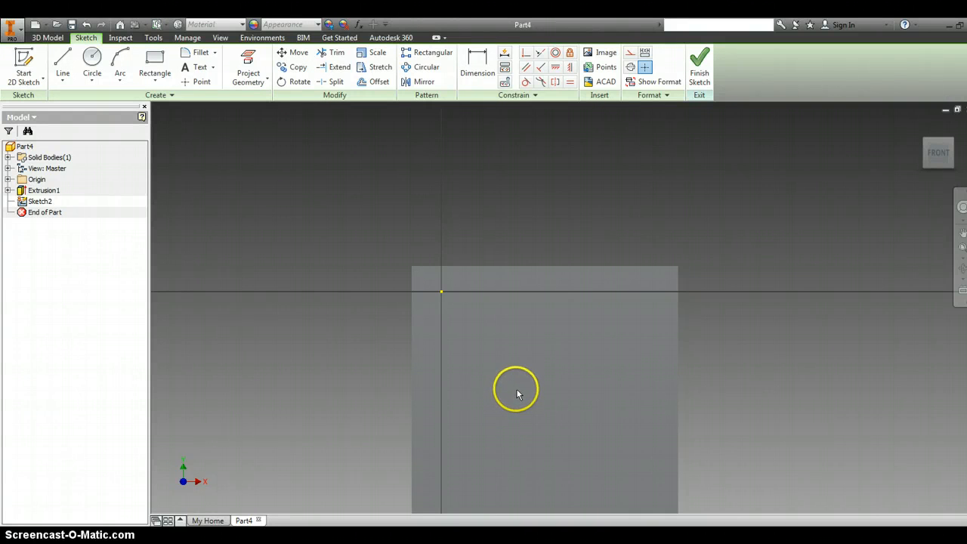
pyautogui.click(63, 62)
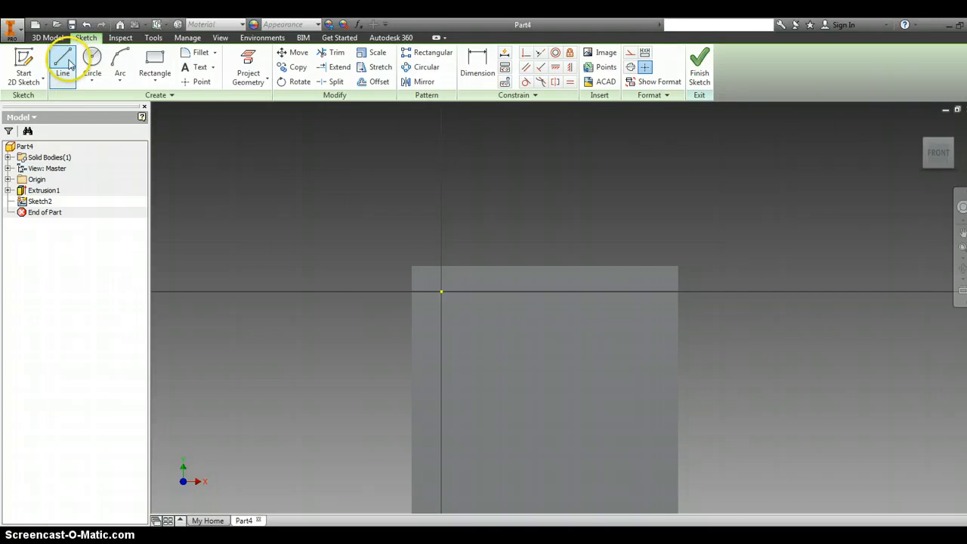
pyautogui.moveTo(63, 59)
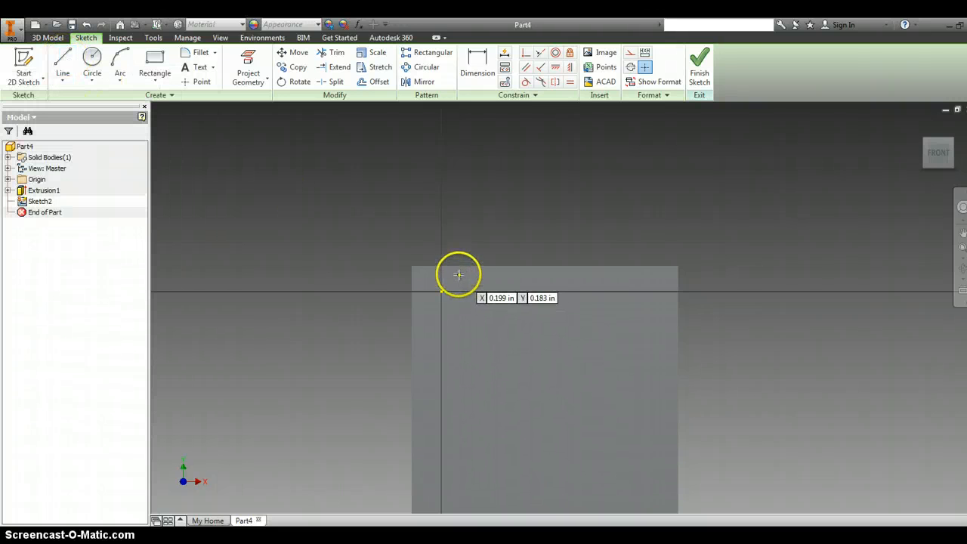
pyautogui.click(63, 62)
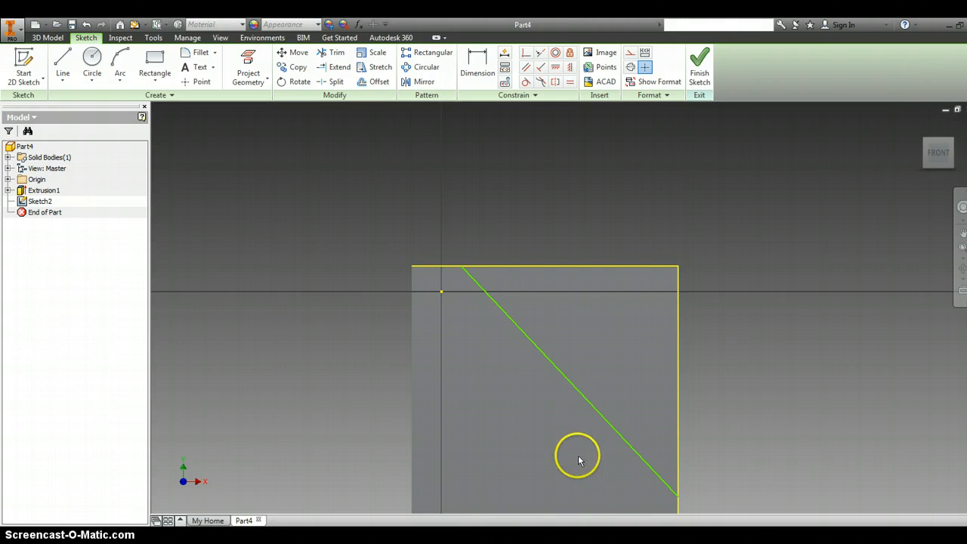
pyautogui.moveTo(585, 219)
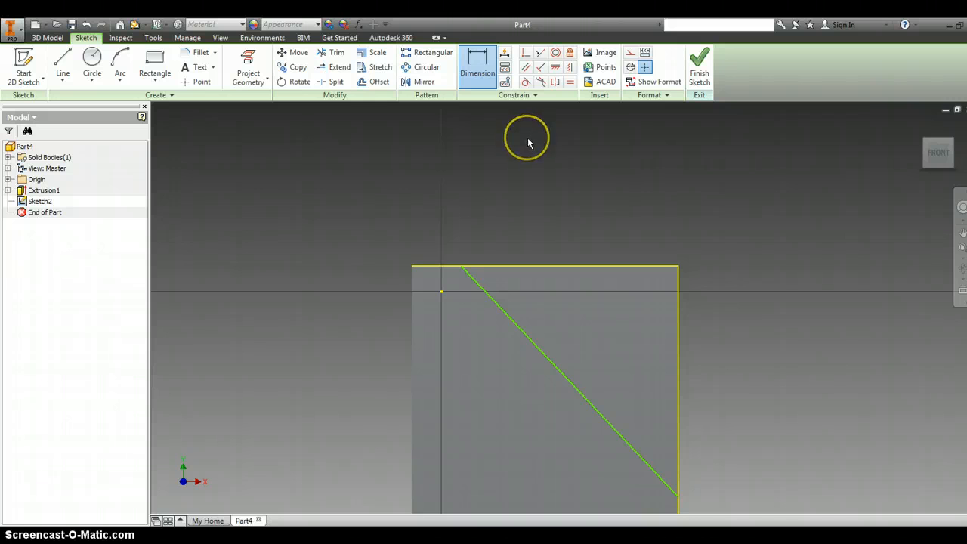
pyautogui.moveTo(379, 248)
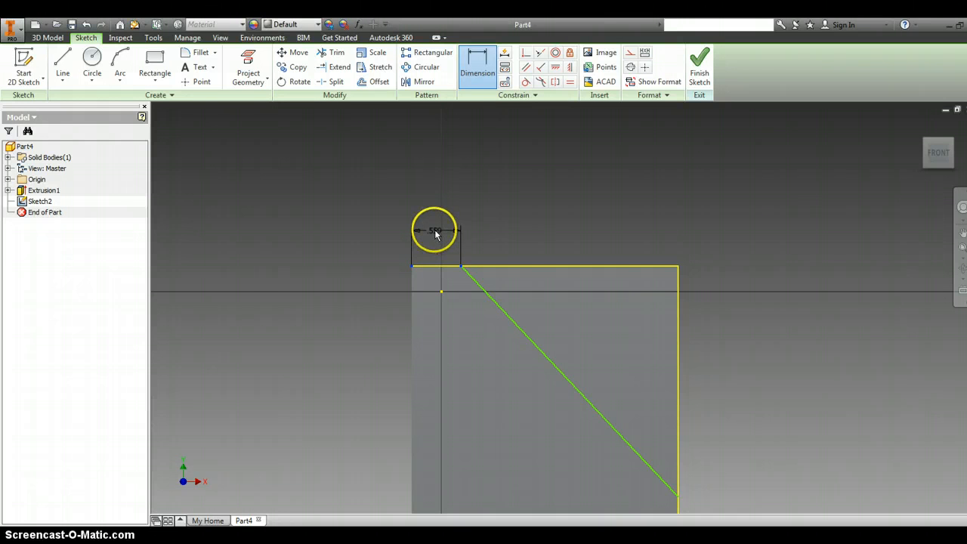
# Step: Dimension the line's start point 0.500 in from the plate's top-left corner
pyautogui.doubleClick(435, 230)
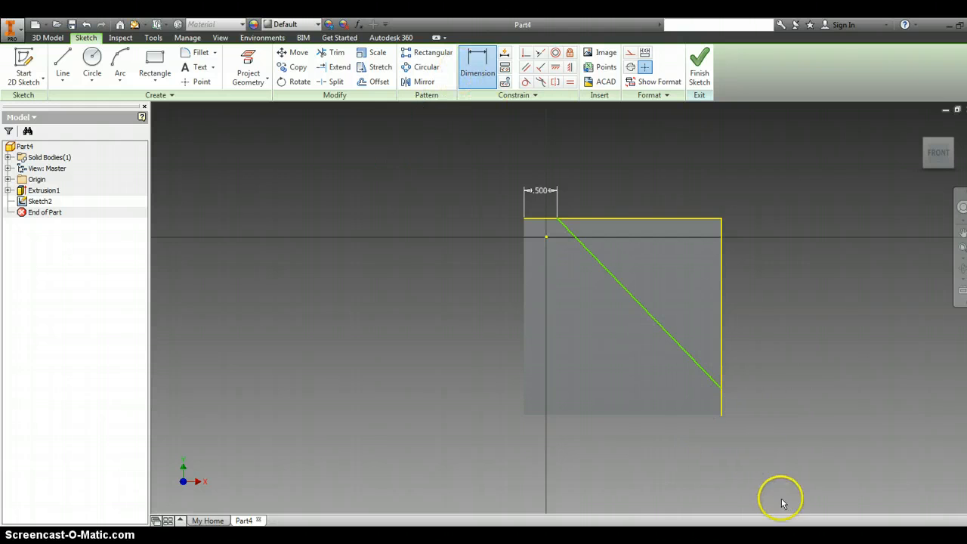
pyautogui.moveTo(722, 419)
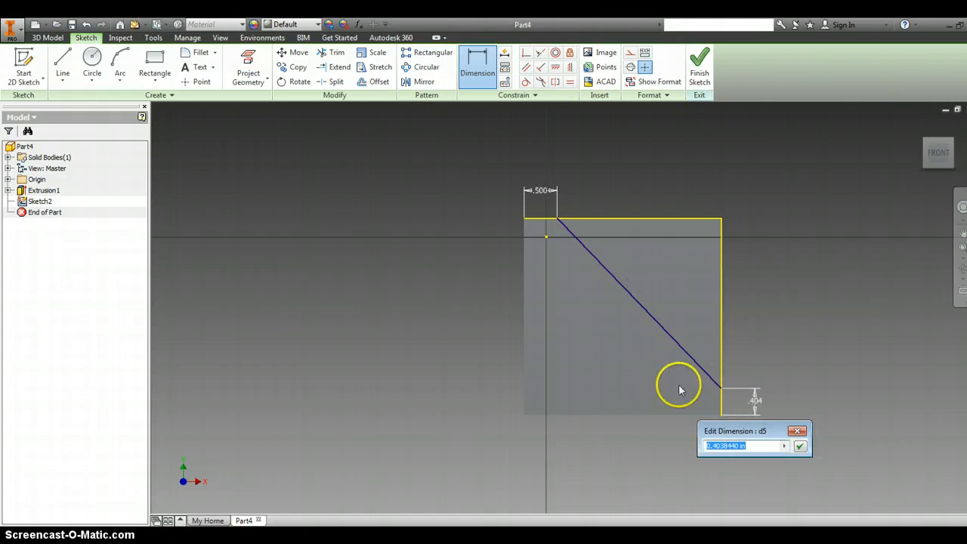
pyautogui.moveTo(651, 400)
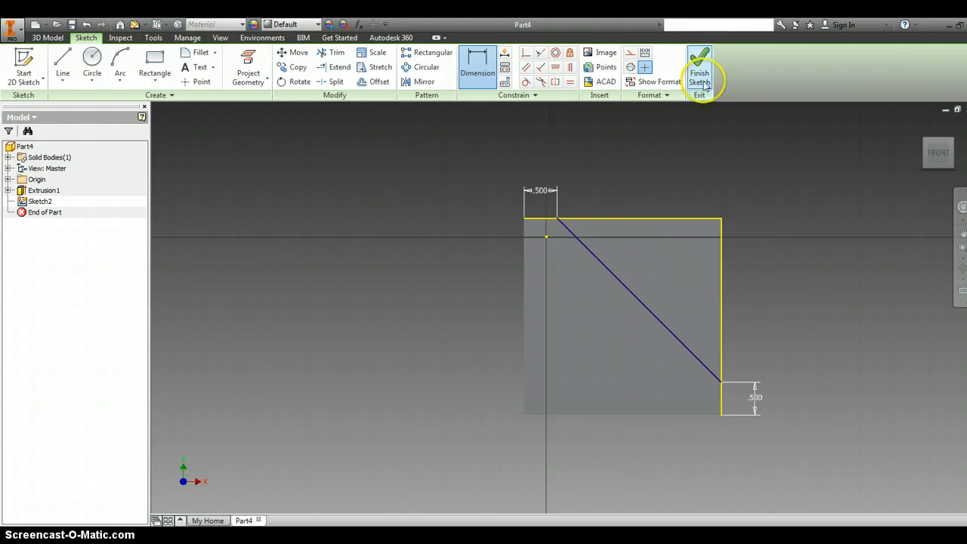
# Step: Cut the corner away through all as Extrusion2, then begin Save As
pyautogui.click(698, 75)
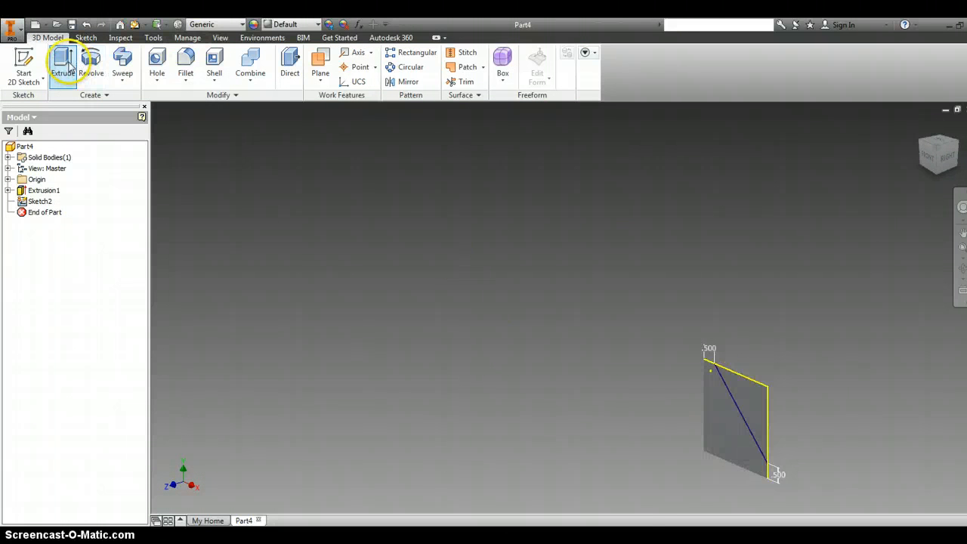
pyautogui.click(63, 64)
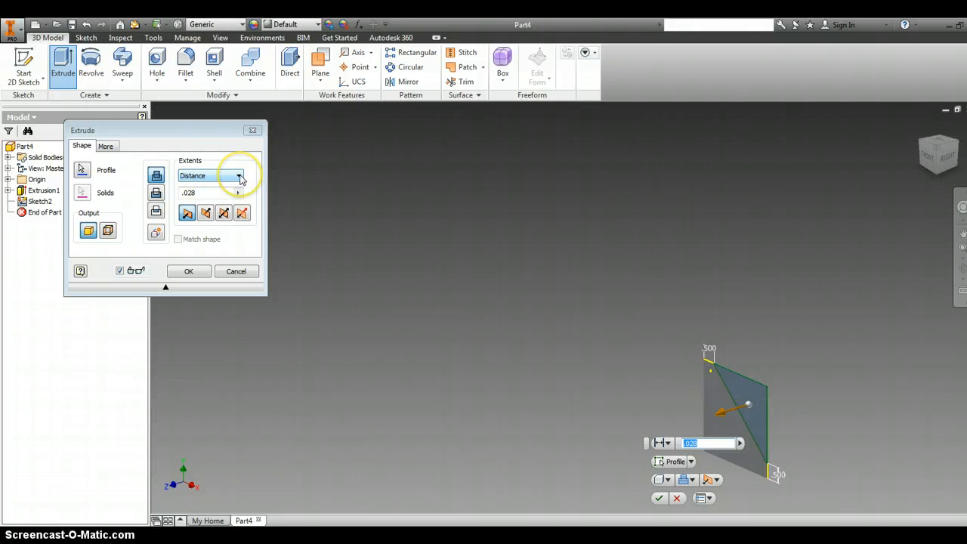
pyautogui.click(238, 176)
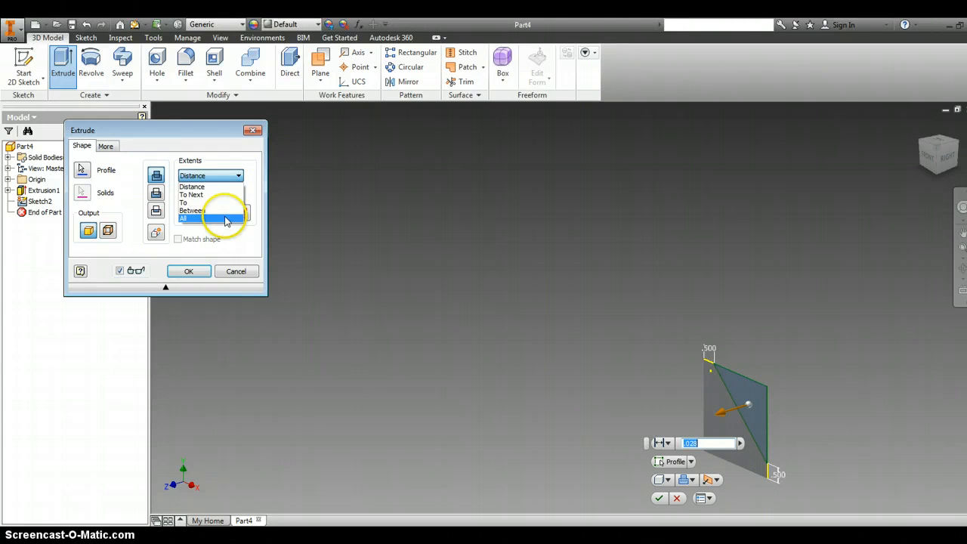
pyautogui.click(183, 219)
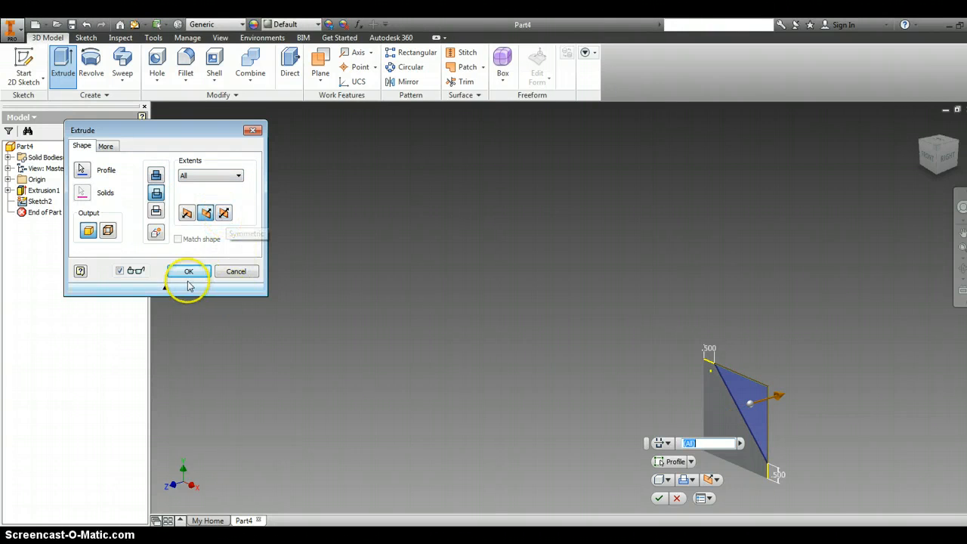
pyautogui.click(189, 271)
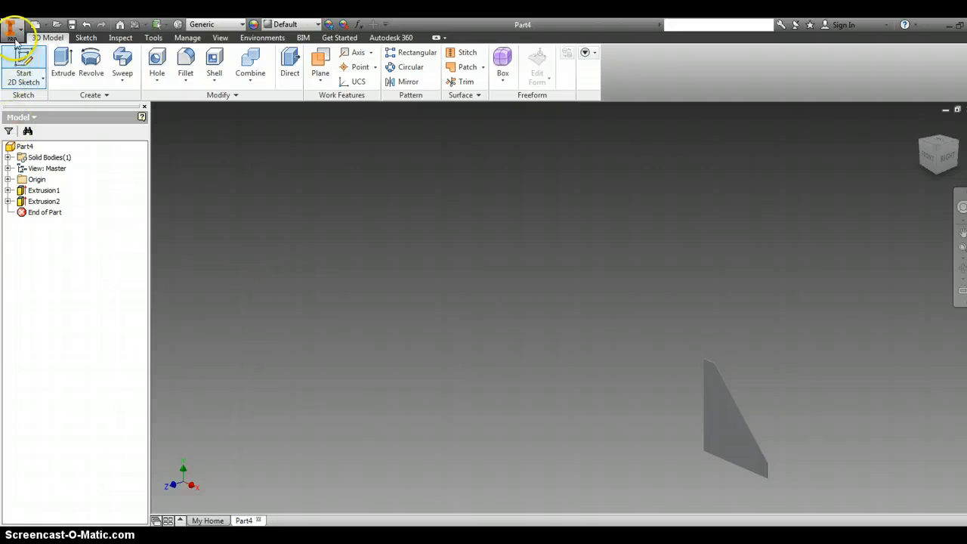
pyautogui.click(12, 24)
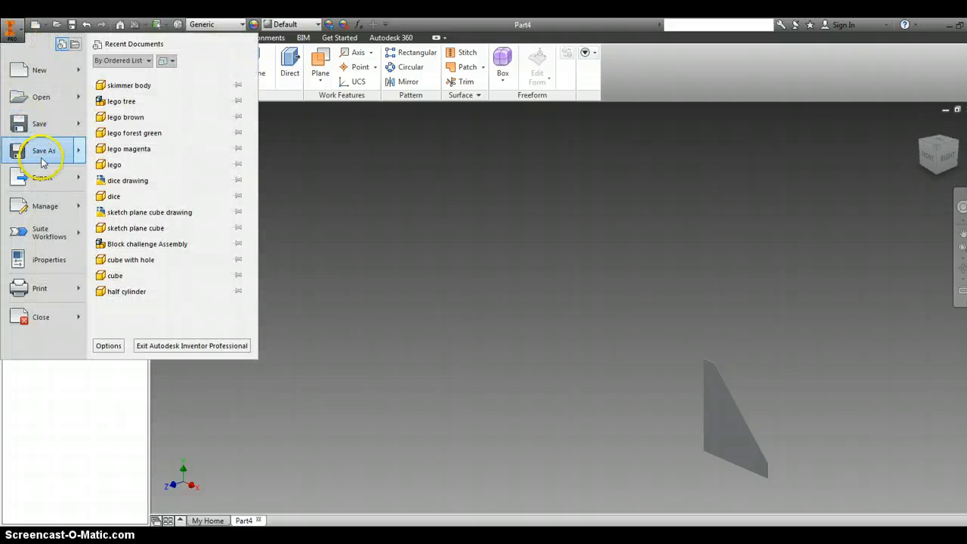
pyautogui.click(44, 150)
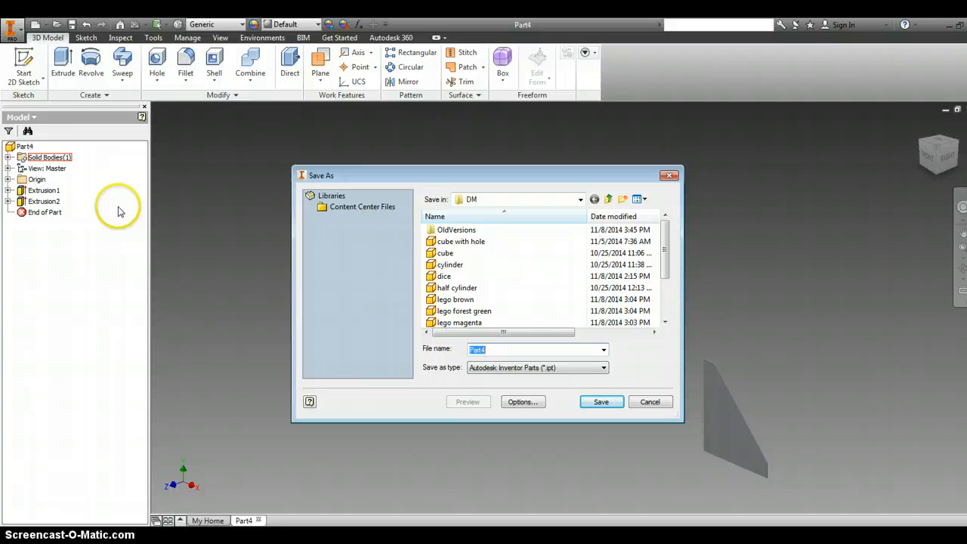